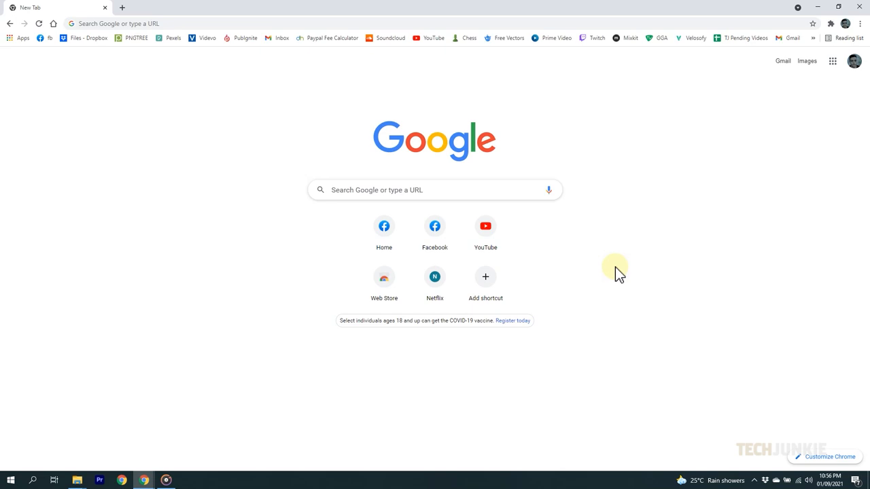
{"action": "mouse_move", "coordinate": [384, 278]}
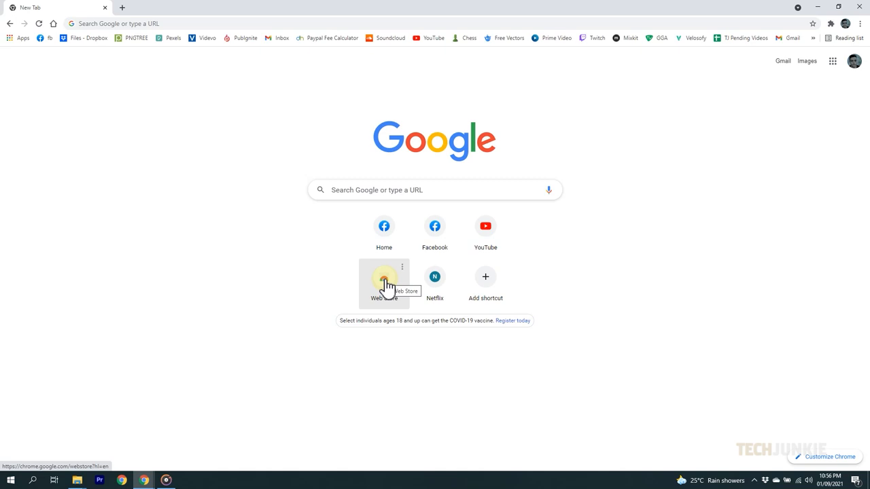
Step: Open the Chrome Web Store and search for 'infinity new tab'
{"action": "left_click", "coordinate": [384, 277]}
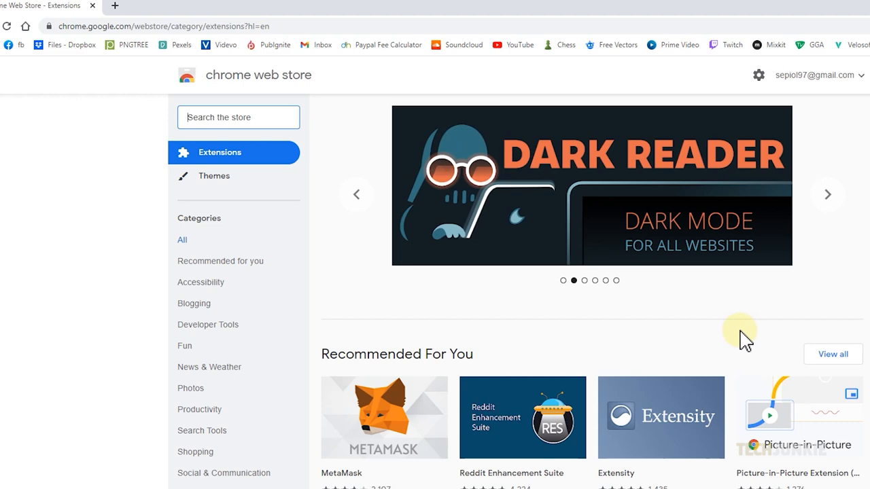
{"action": "type", "text": "infinity new tab"}
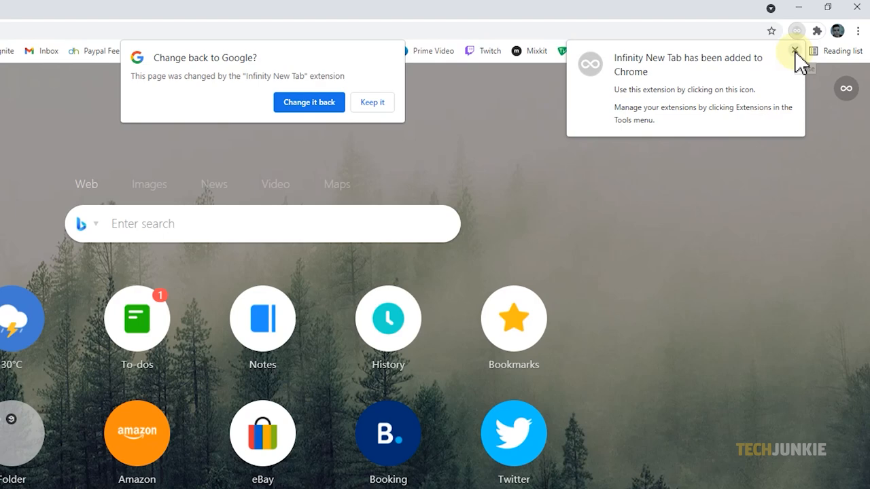
Step: Dismiss the Infinity New Tab 'added to Chrome' notice
{"action": "left_click", "coordinate": [795, 50]}
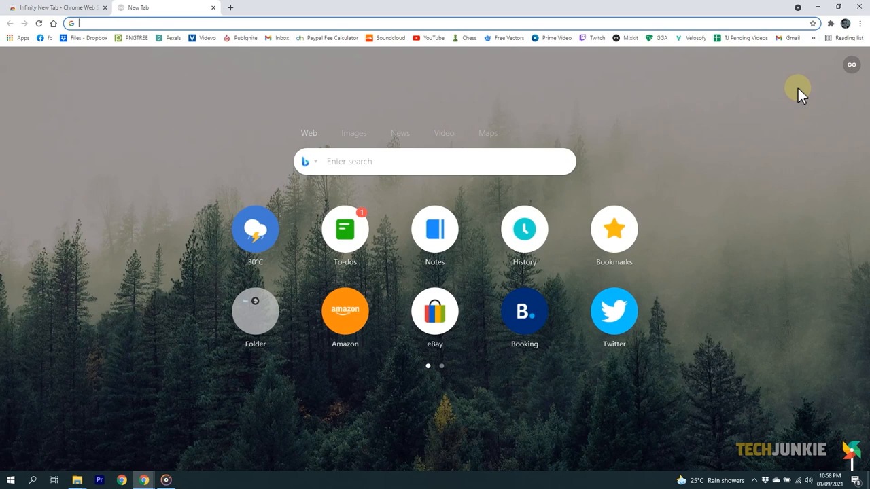
{"action": "mouse_move", "coordinate": [736, 132]}
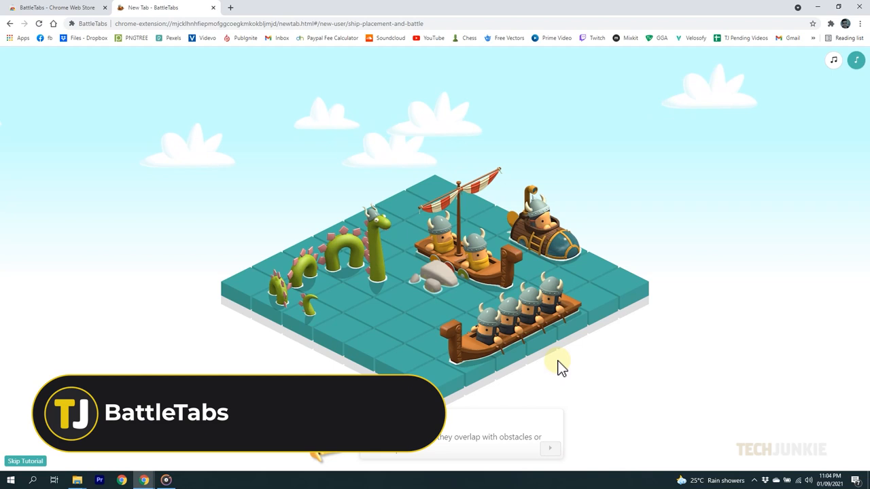
Step: Switch to the browser tab at the top left of the tab strip
{"action": "left_click", "coordinate": [163, 7]}
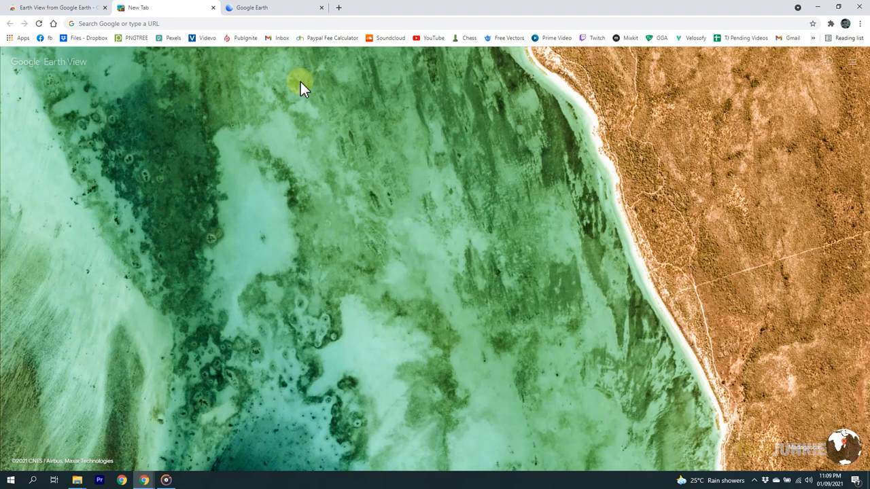
Step: Show the installed extensions list from the puzzle-piece toolbar icon
{"action": "left_click", "coordinate": [830, 23]}
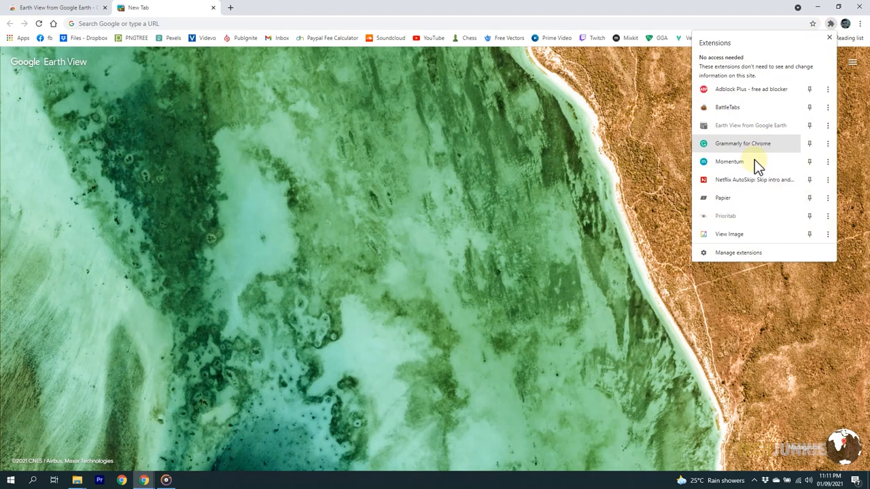
Step: Open the full Manage extensions page from the extensions menu
{"action": "left_click", "coordinate": [738, 252]}
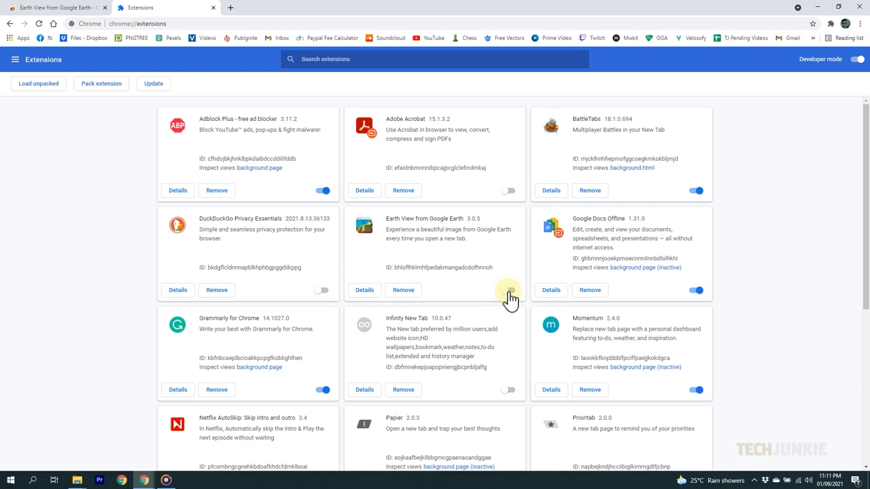